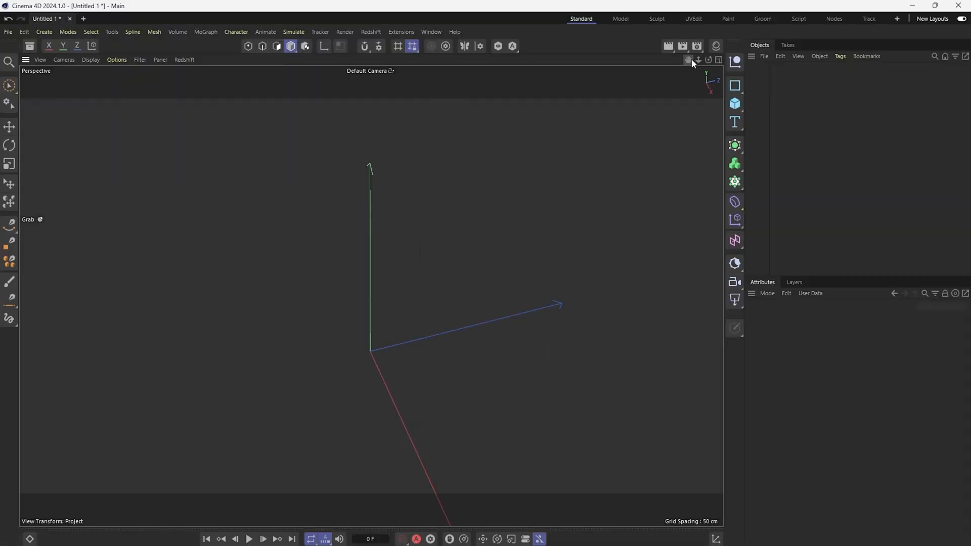
pyautogui.moveTo(700, 166)
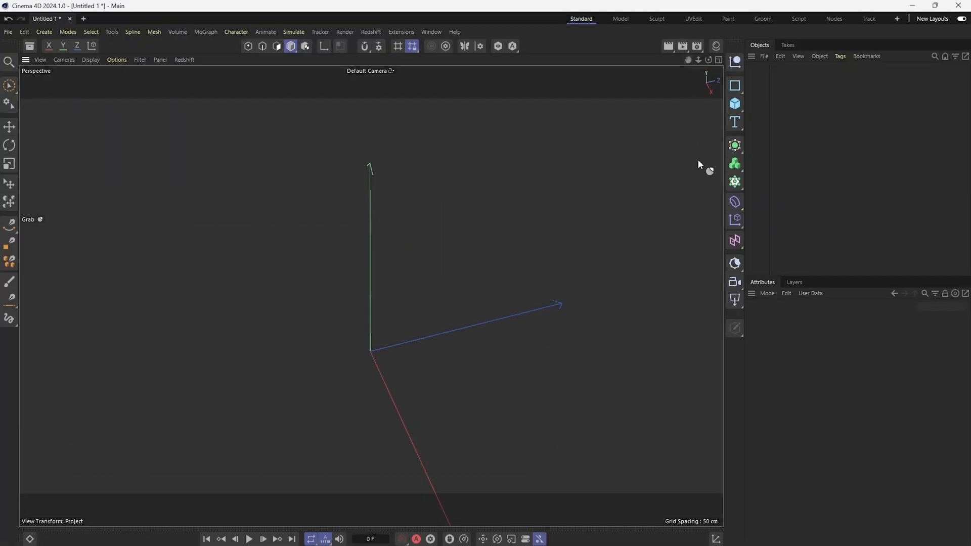
pyautogui.moveTo(710, 181)
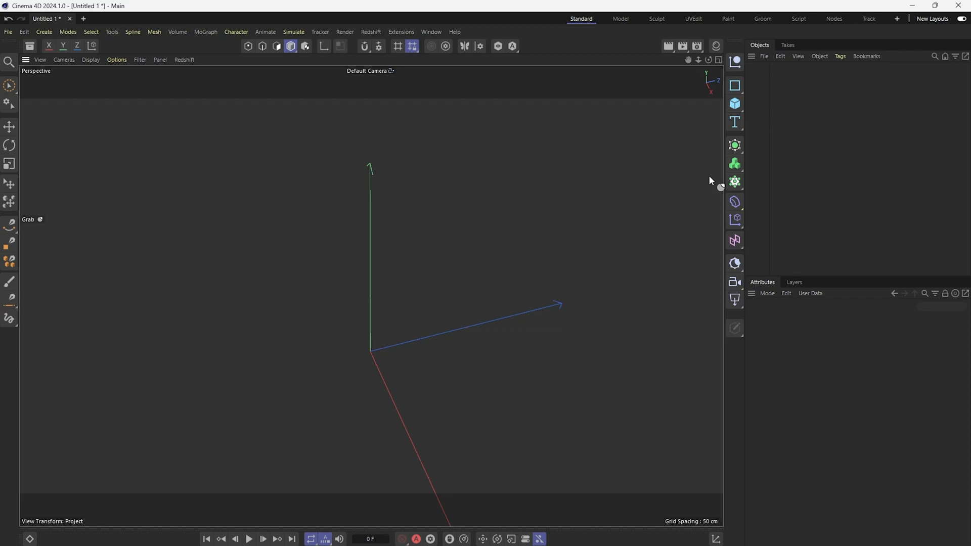
pyautogui.moveTo(723, 167)
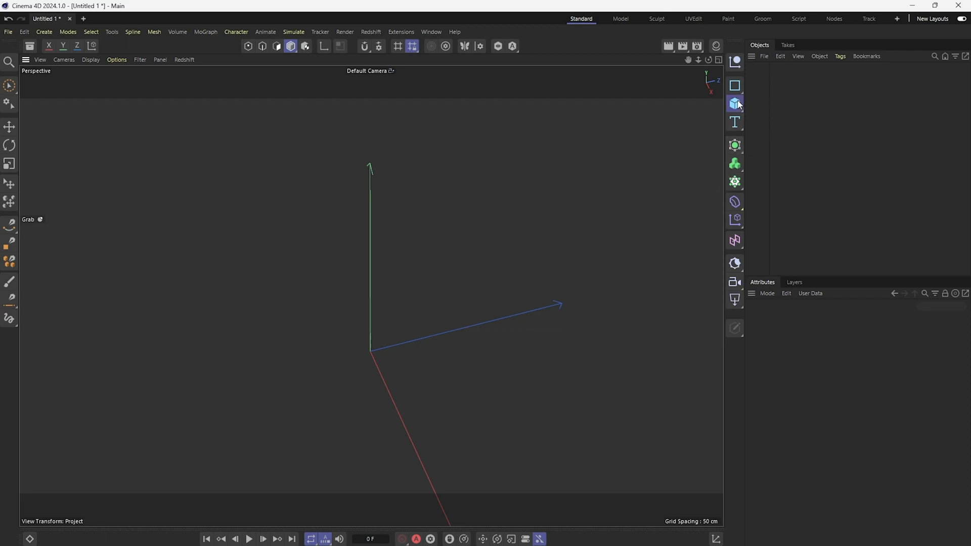
# - Add a 400 cm plane wrapped in a Subdivision Surface at level 4, and select it
pyautogui.click(735, 103)
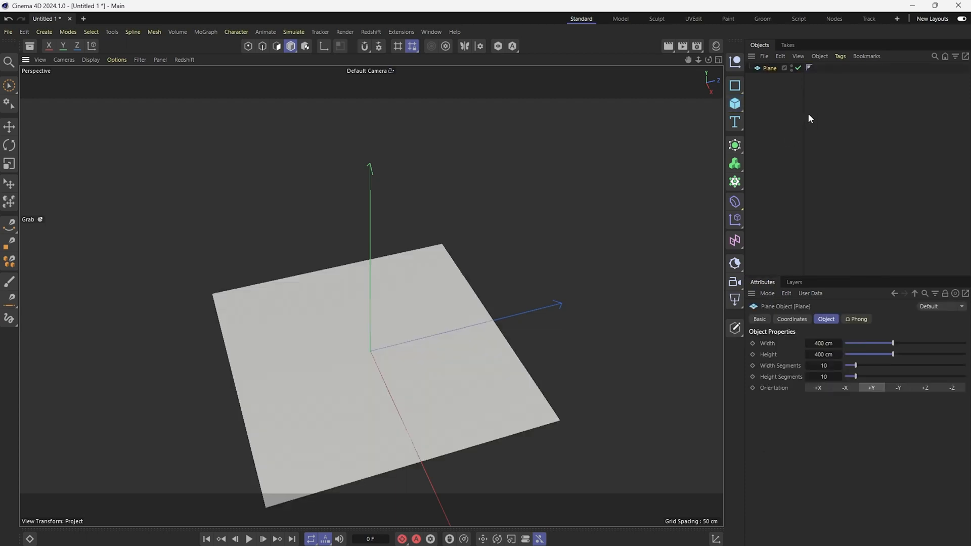
pyautogui.click(735, 146)
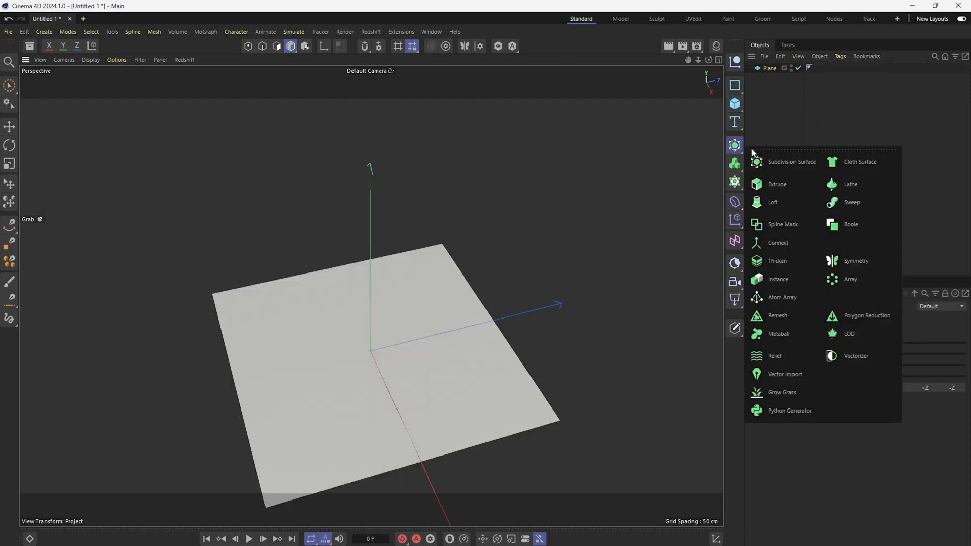
pyautogui.click(791, 162)
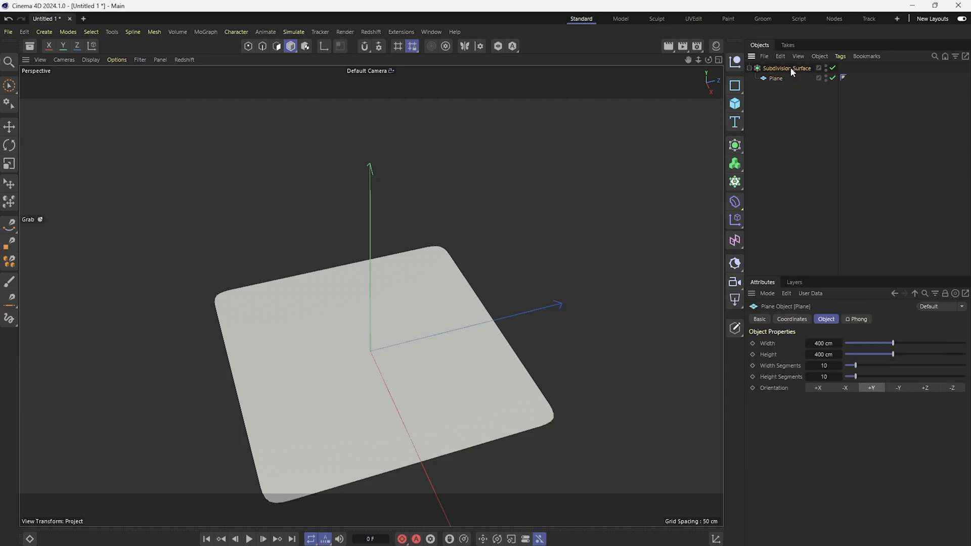
pyautogui.click(787, 68)
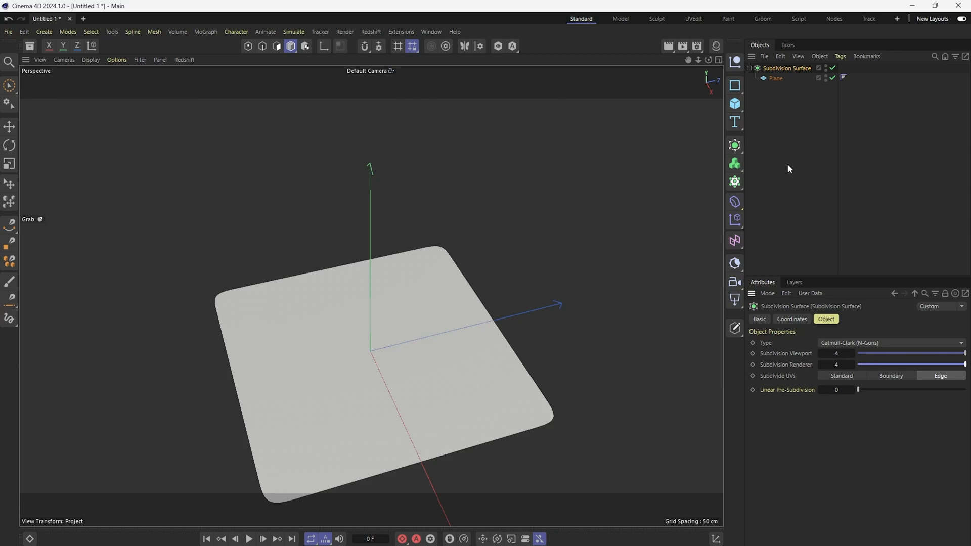
pyautogui.moveTo(790, 100)
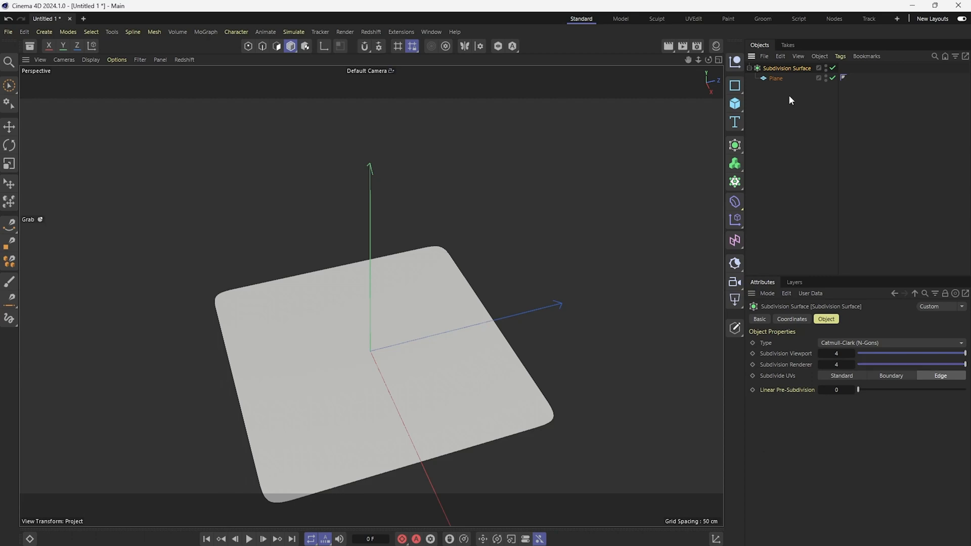
pyautogui.moveTo(787, 69)
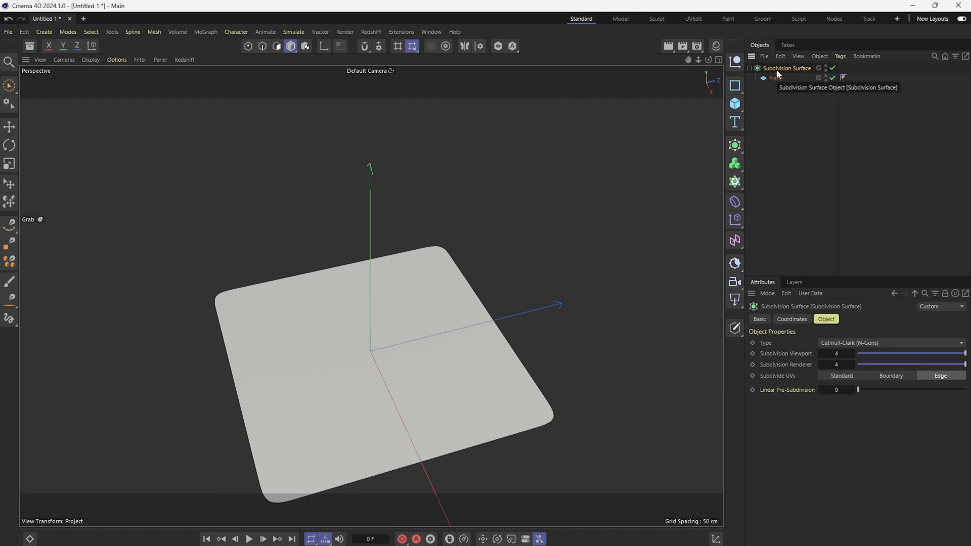
# - Make the Subdivision Surface editable, collapsing the plane into one polygon object
pyautogui.rightClick(774, 78)
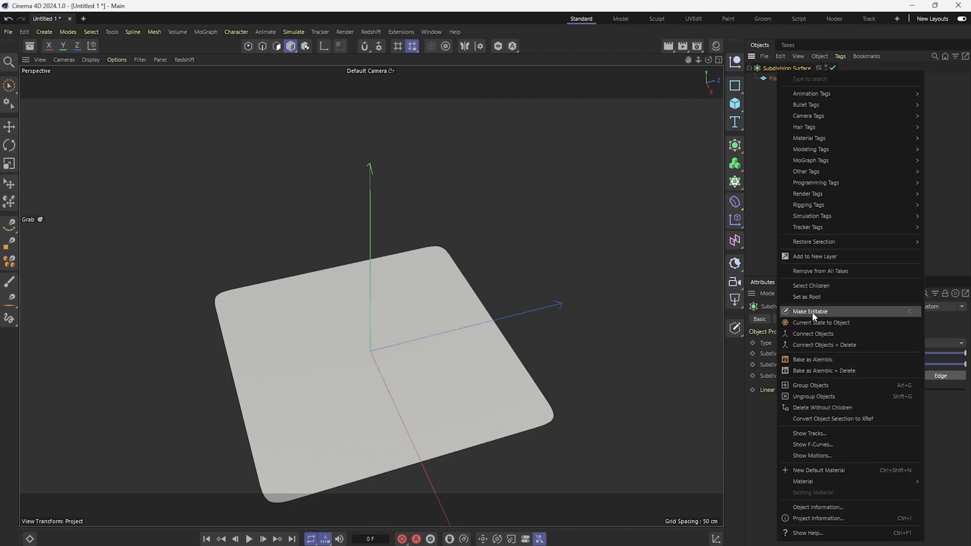
pyautogui.click(809, 312)
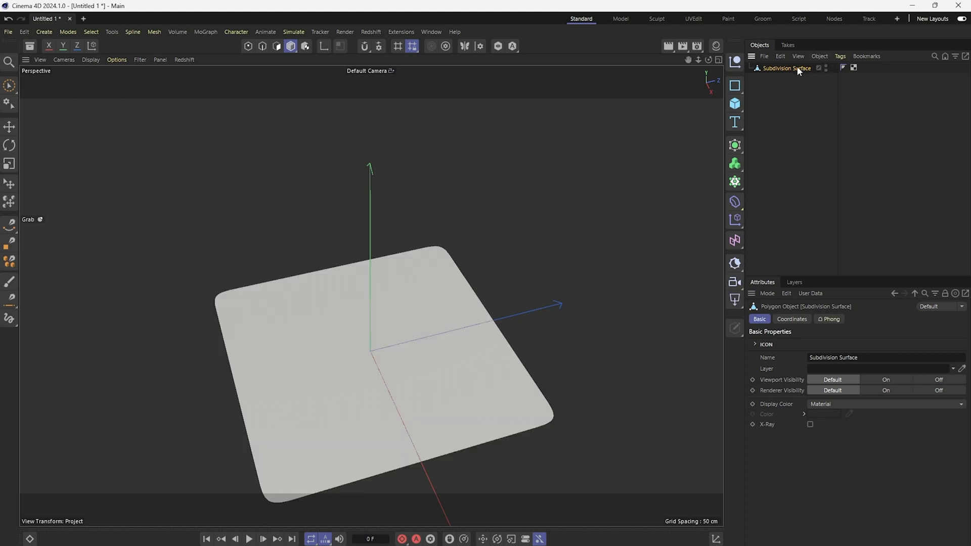
pyautogui.moveTo(735, 202)
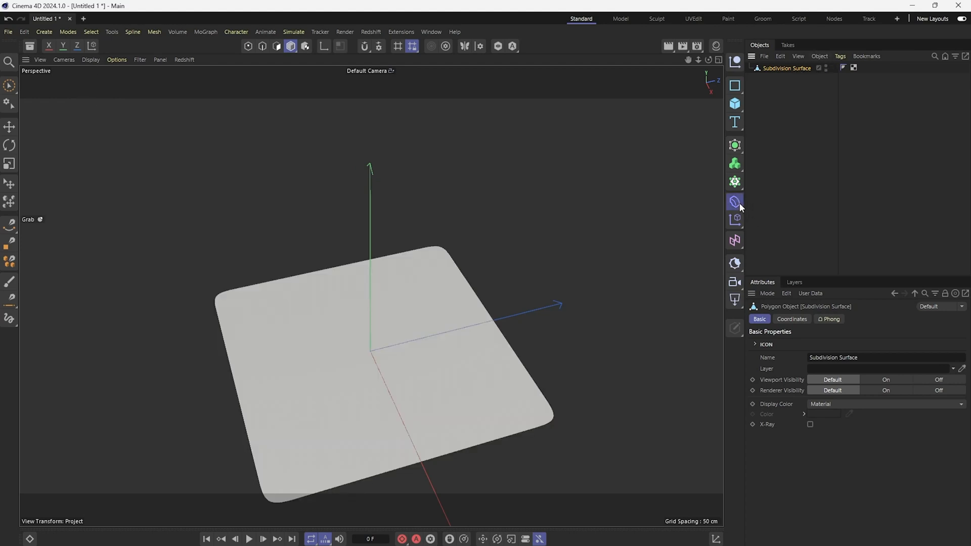
# - Add a Smoothing deformer under the Subdivision Surface polygon object
pyautogui.click(735, 202)
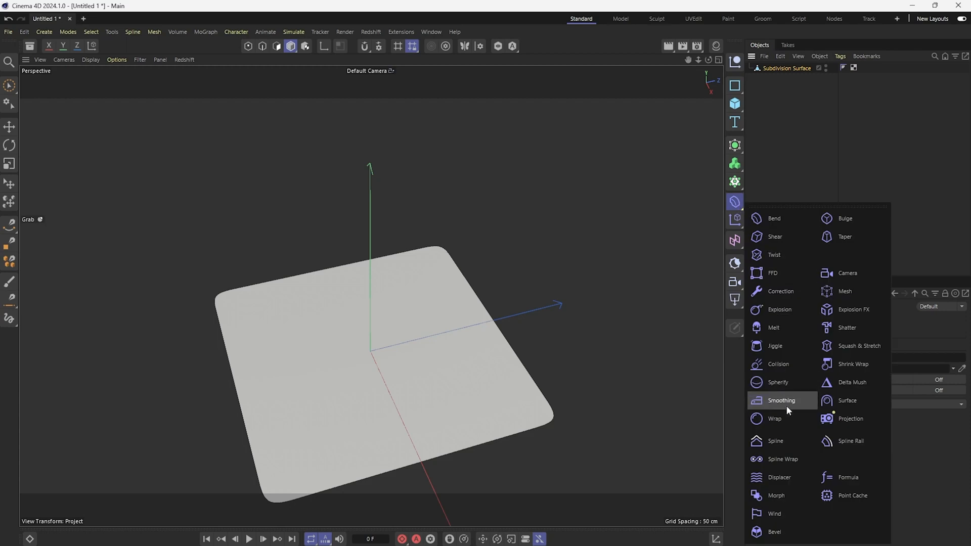
pyautogui.moveTo(798, 417)
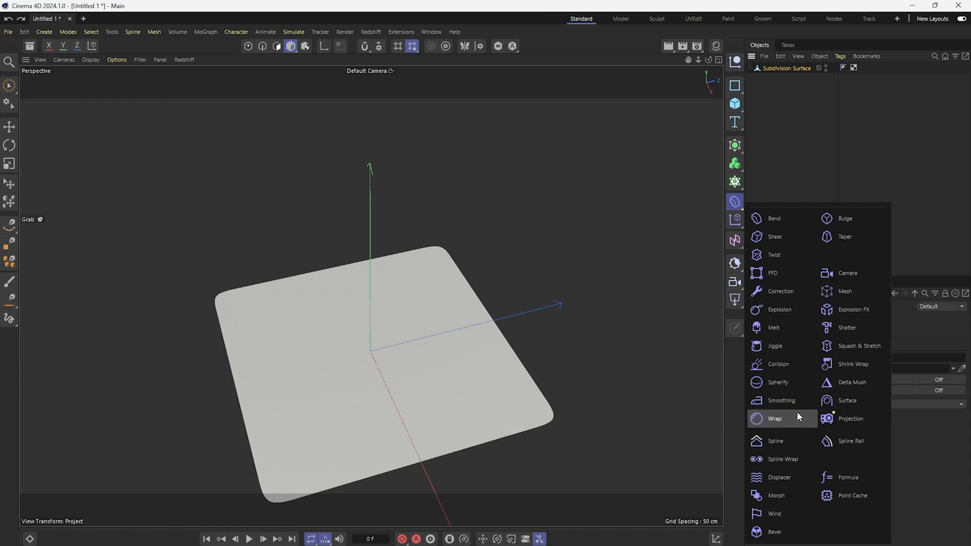
pyautogui.moveTo(798, 401)
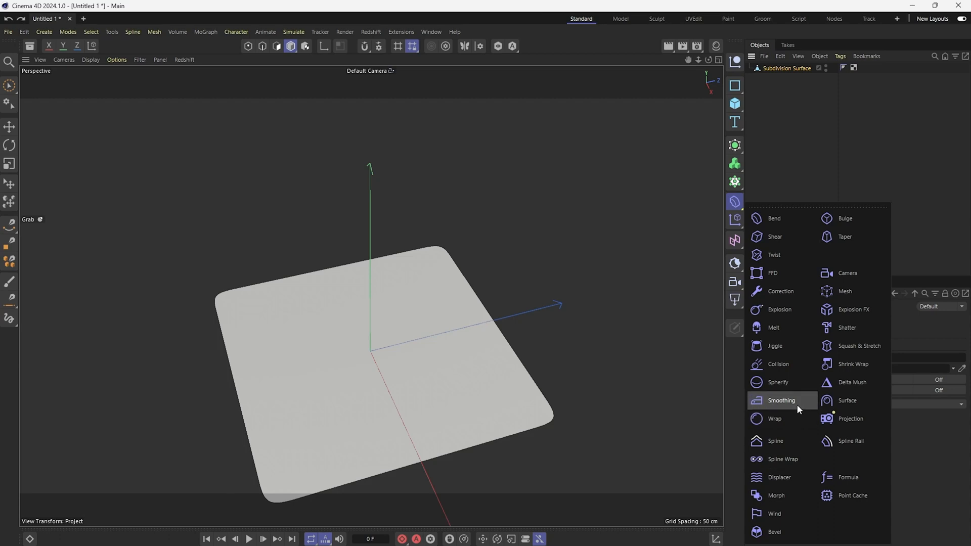
pyautogui.click(782, 401)
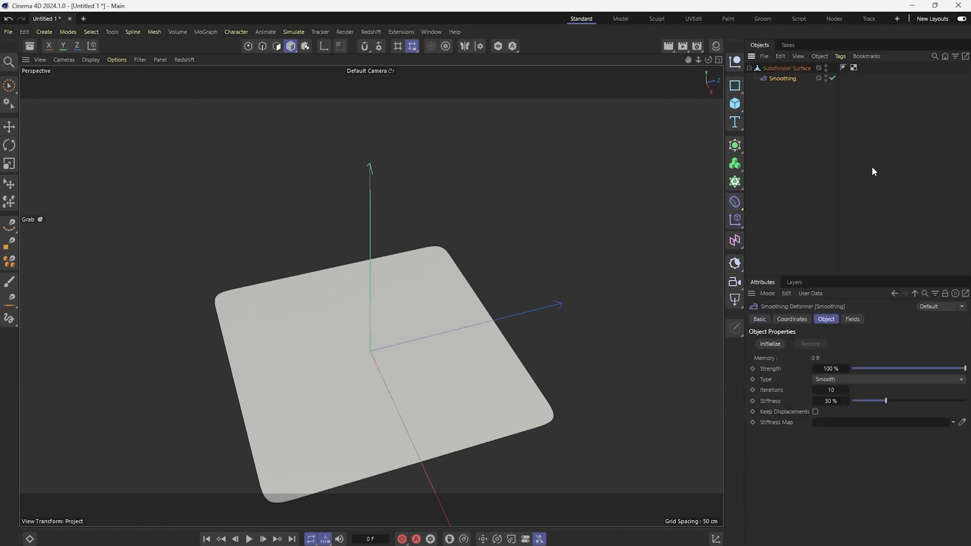
pyautogui.moveTo(803, 154)
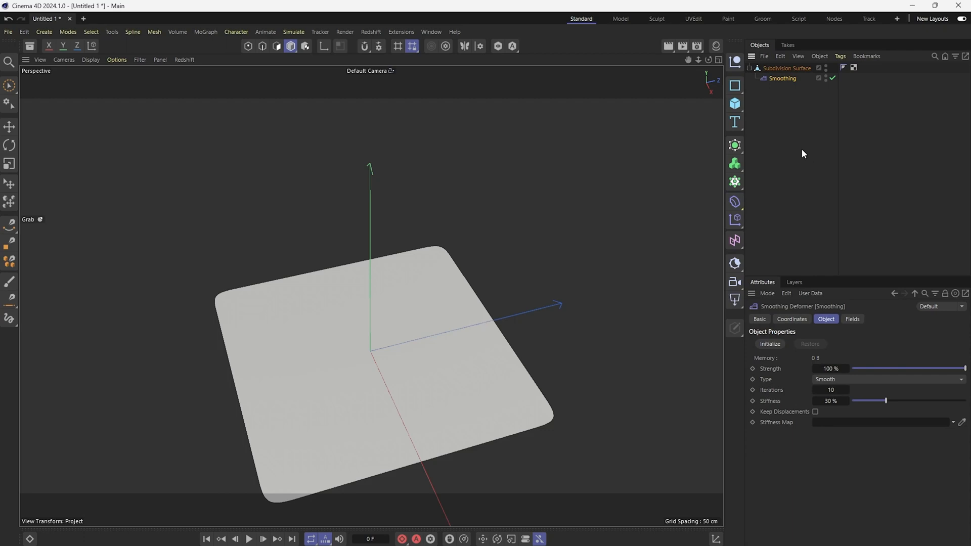
pyautogui.click(782, 79)
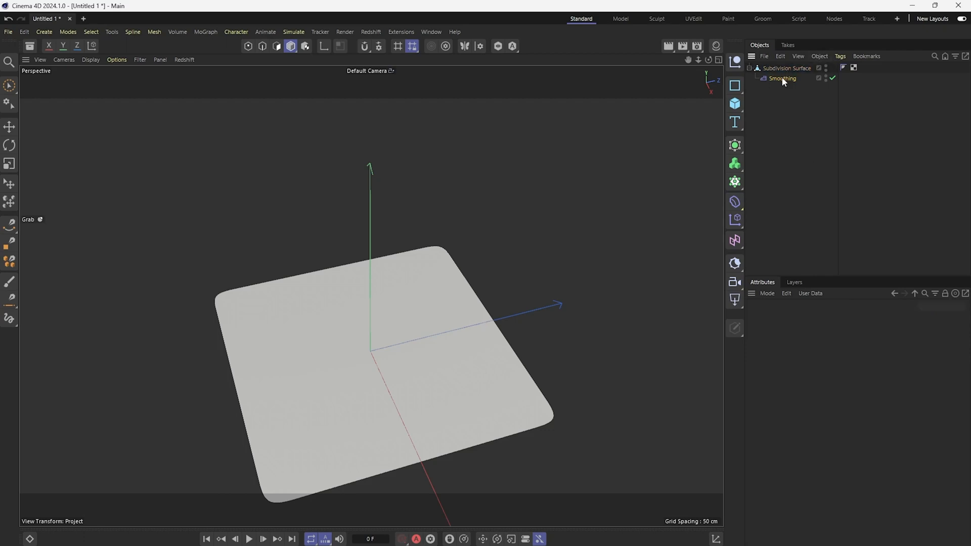
# - Change the Smoothing deformer's type from Smooth to Relax
pyautogui.click(783, 78)
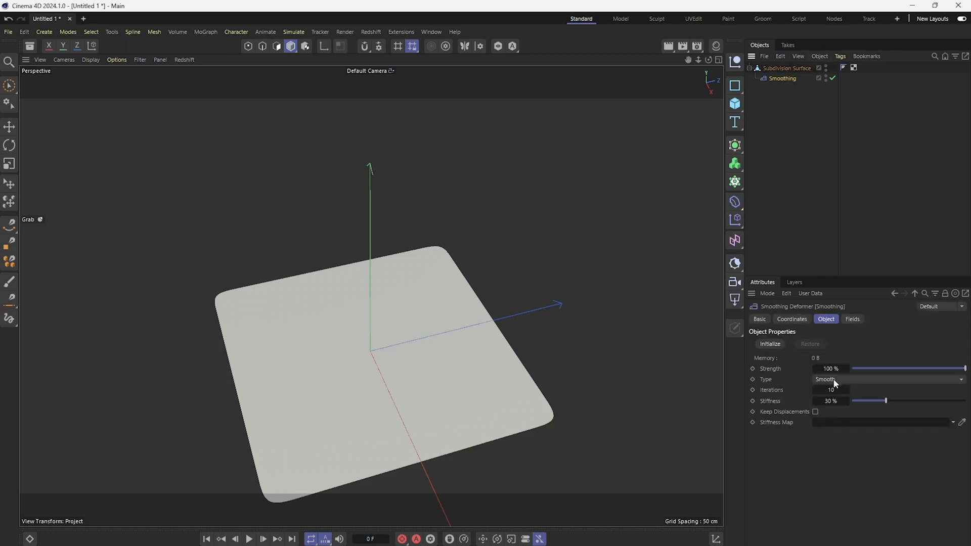
pyautogui.moveTo(751, 105)
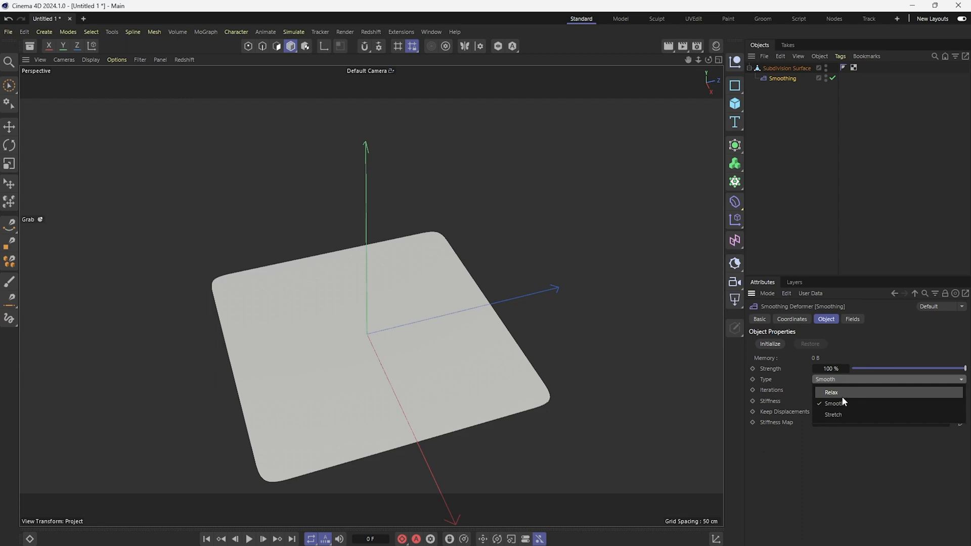
pyautogui.click(831, 392)
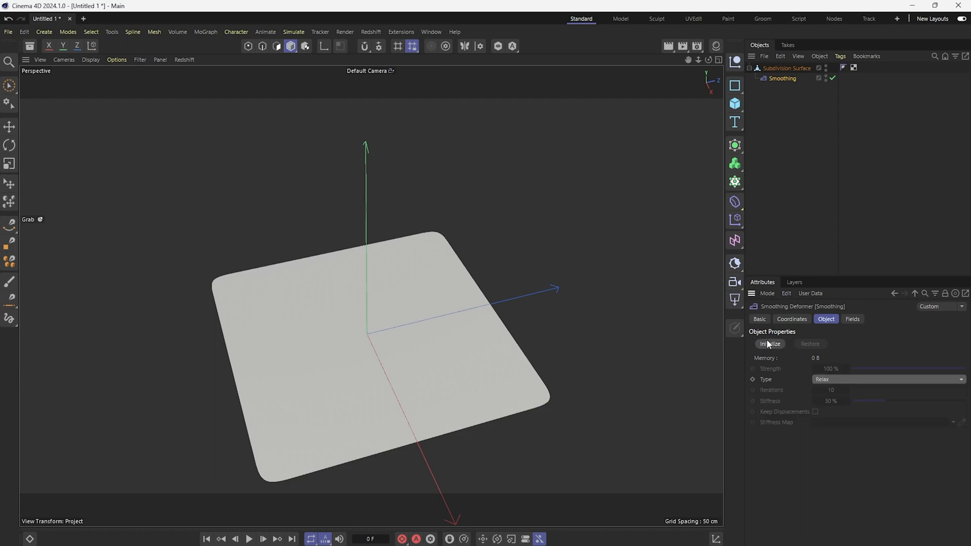
# - Initialize the Relax deformer with 60 iterations and 0% stiffness, then select the polygon object
pyautogui.click(770, 344)
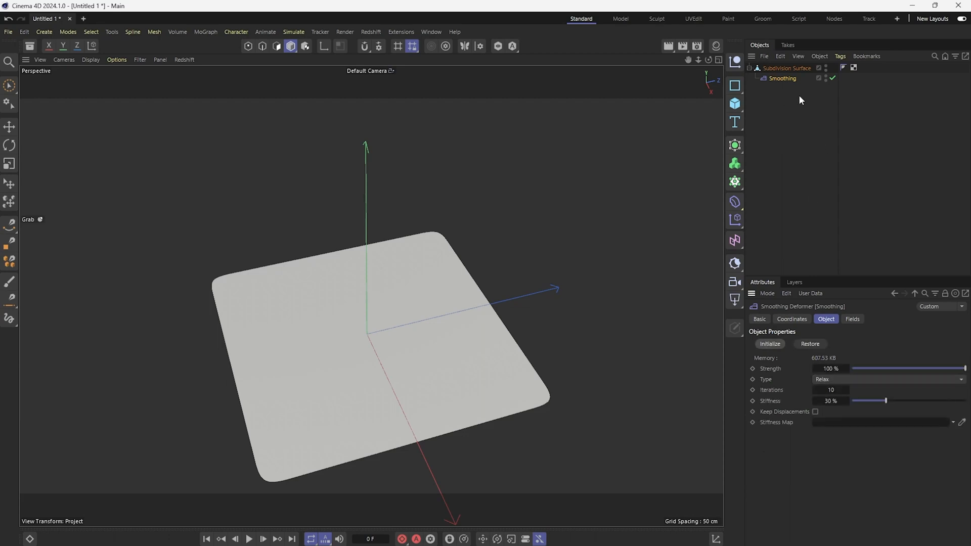
pyautogui.moveTo(810, 152)
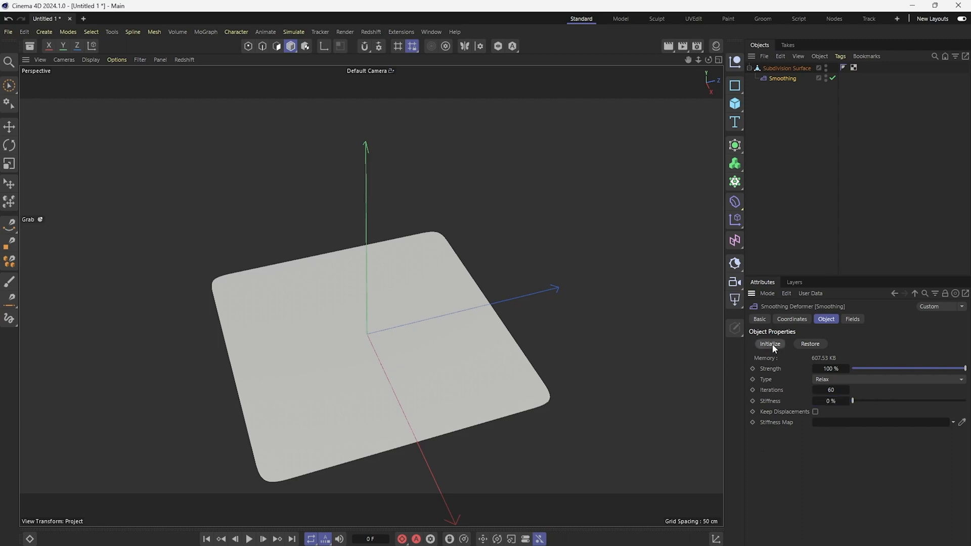
pyautogui.click(786, 68)
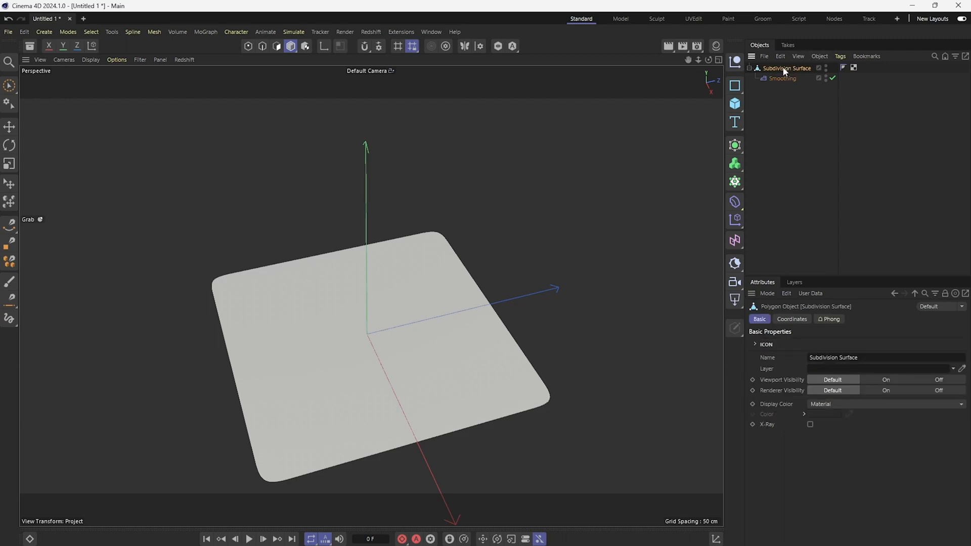
pyautogui.click(153, 31)
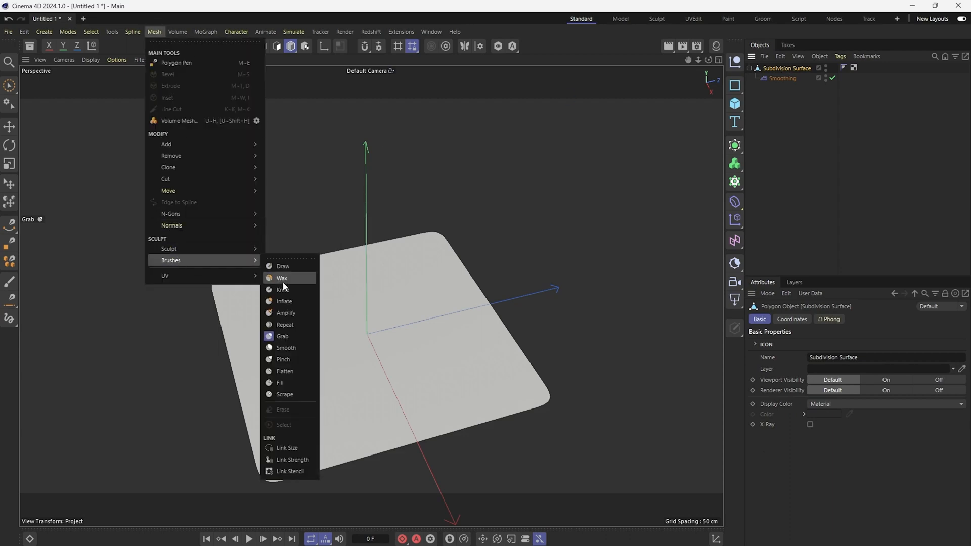
# - Sculpt cloth-like folds across the plane with the Grab brush at size 60
pyautogui.click(282, 336)
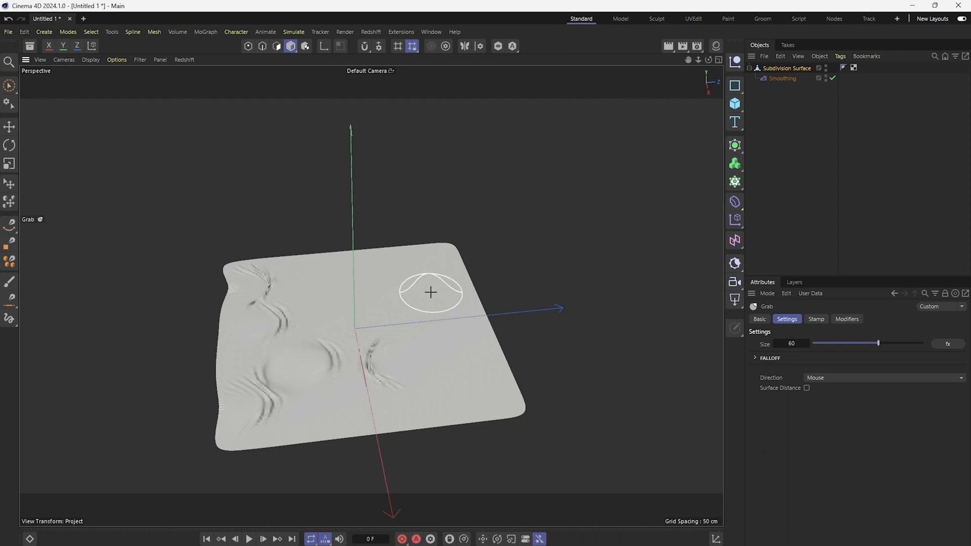
pyautogui.moveTo(431, 296)
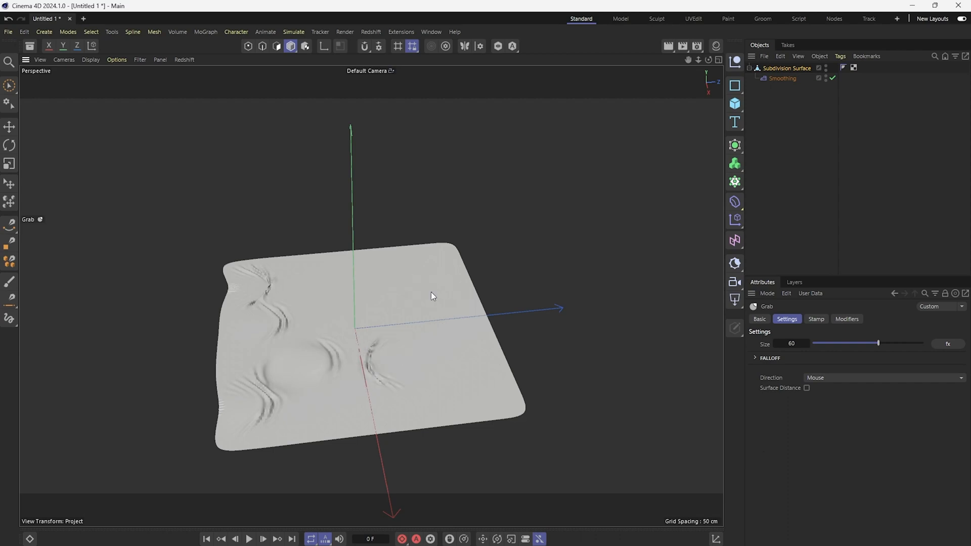
pyautogui.moveTo(344, 300)
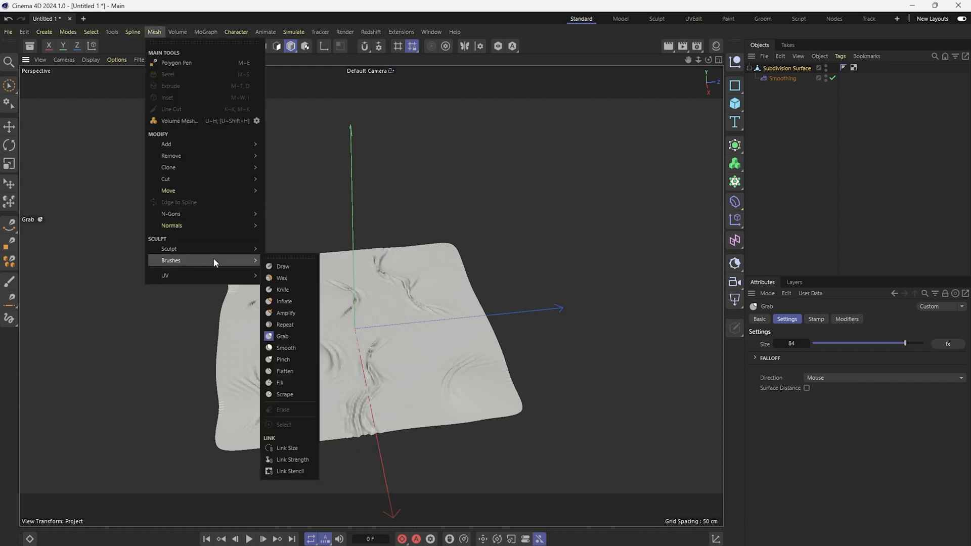
# - Puff up folds with the Inflate brush, then add bottom-centre wrinkles with Grab at size 84
pyautogui.click(285, 301)
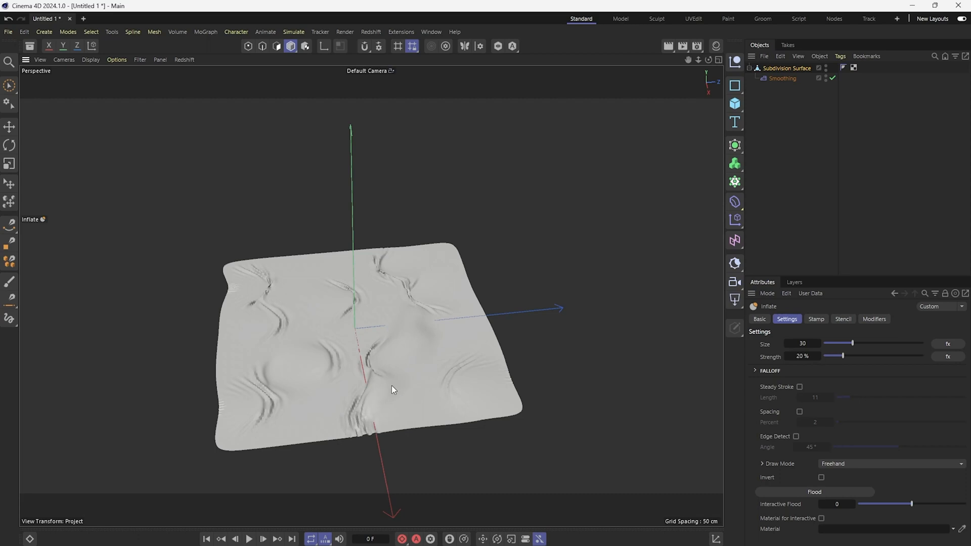
pyautogui.click(154, 32)
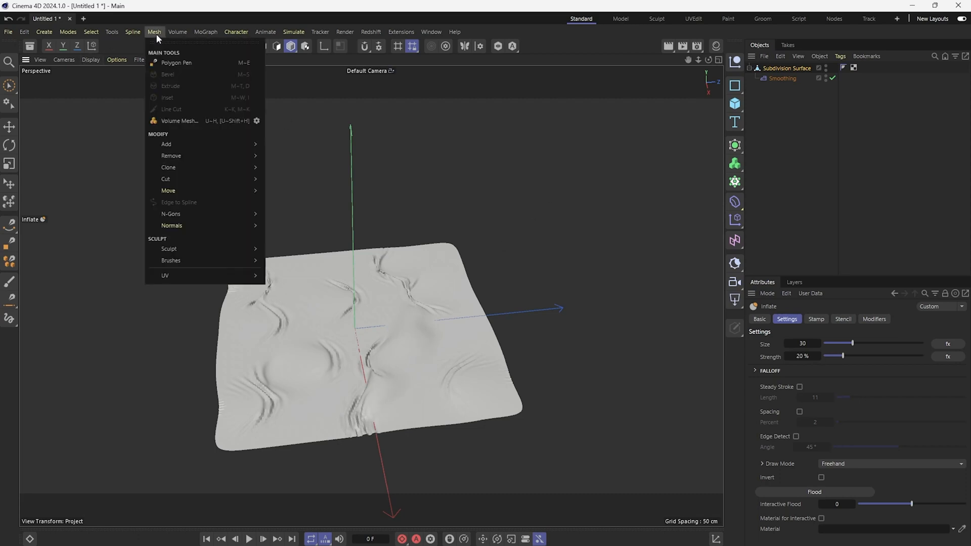
pyautogui.click(171, 260)
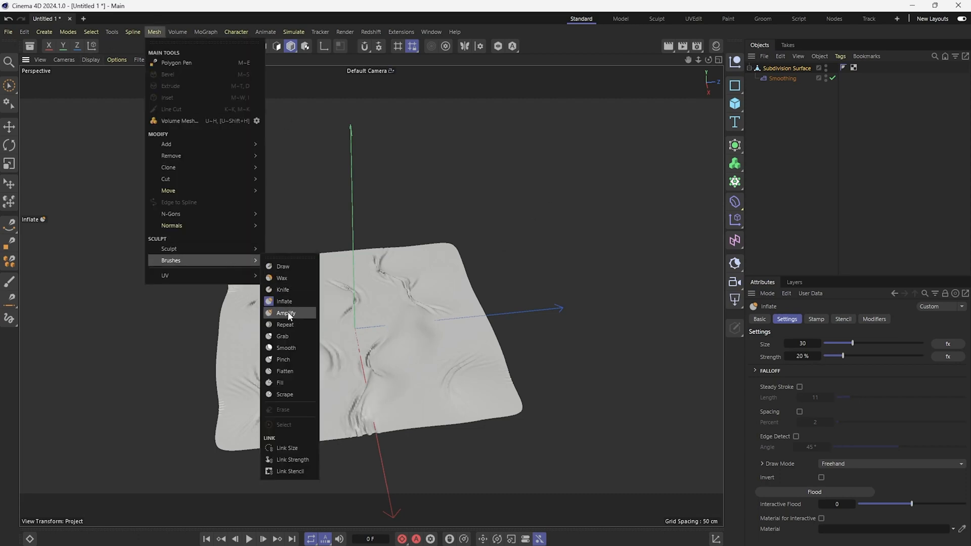
pyautogui.click(282, 336)
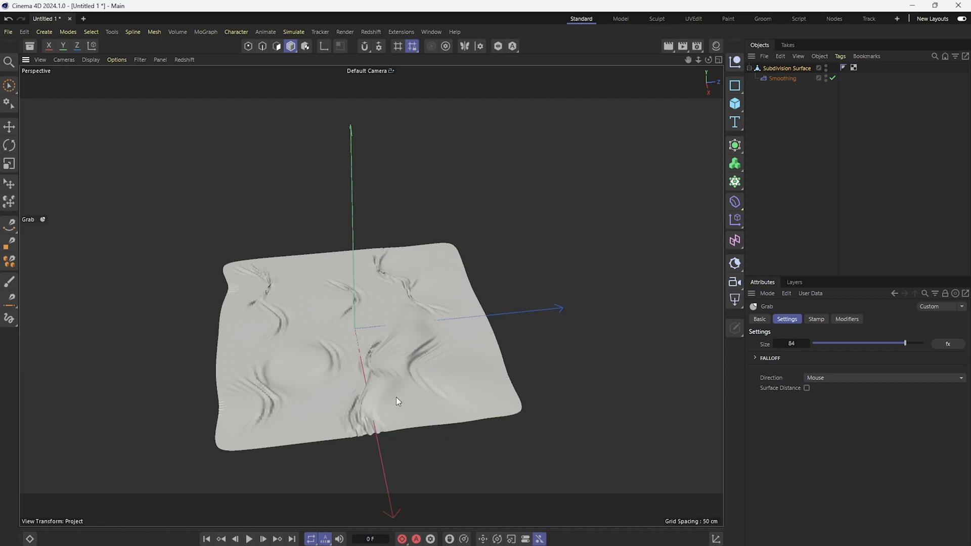
pyautogui.moveTo(394, 396)
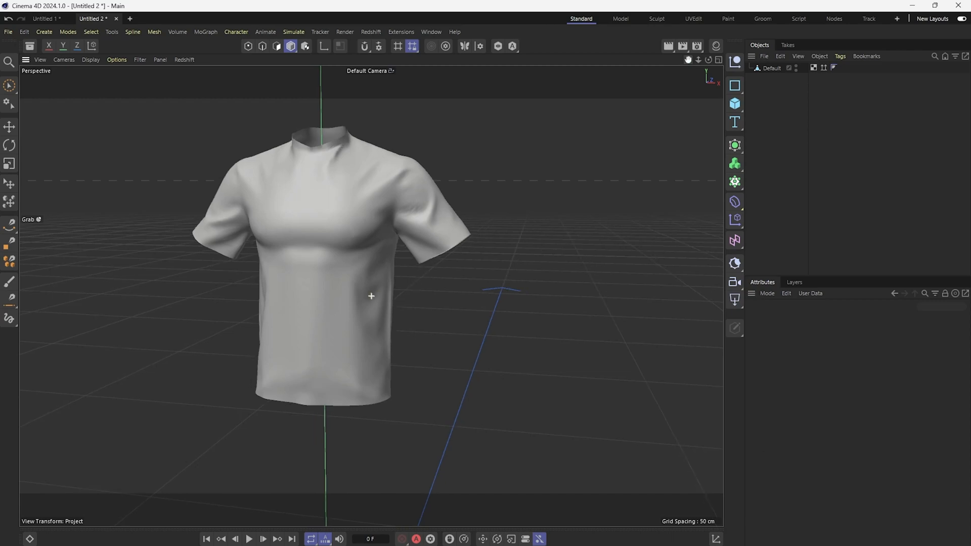
# - Select the Default T-shirt mesh and nest a Smoothing deformer under it
pyautogui.click(772, 69)
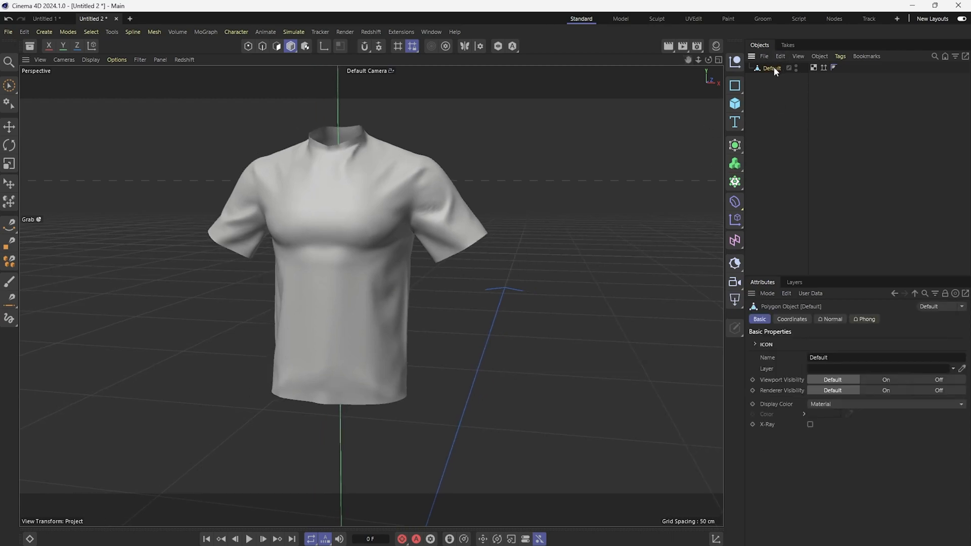
pyautogui.moveTo(776, 73)
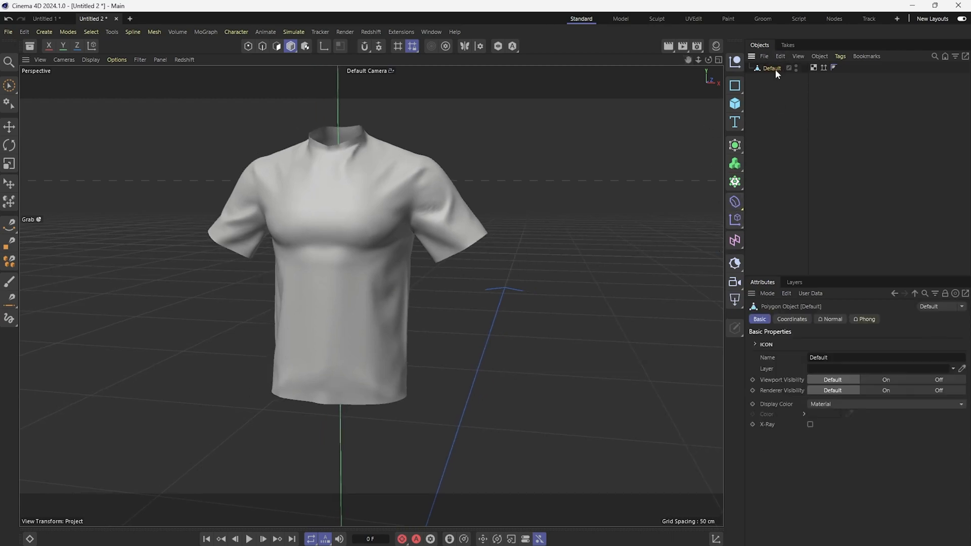
pyautogui.click(735, 202)
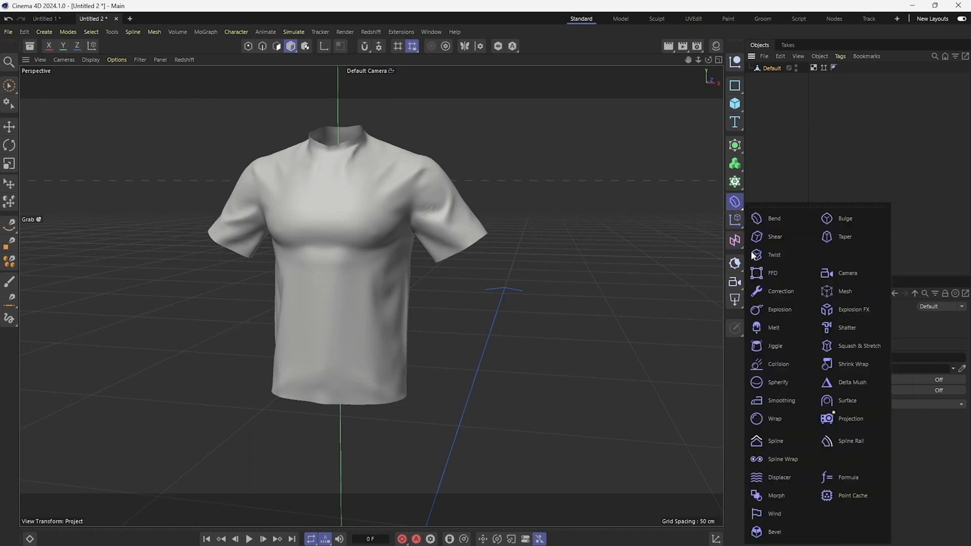
pyautogui.moveTo(781, 400)
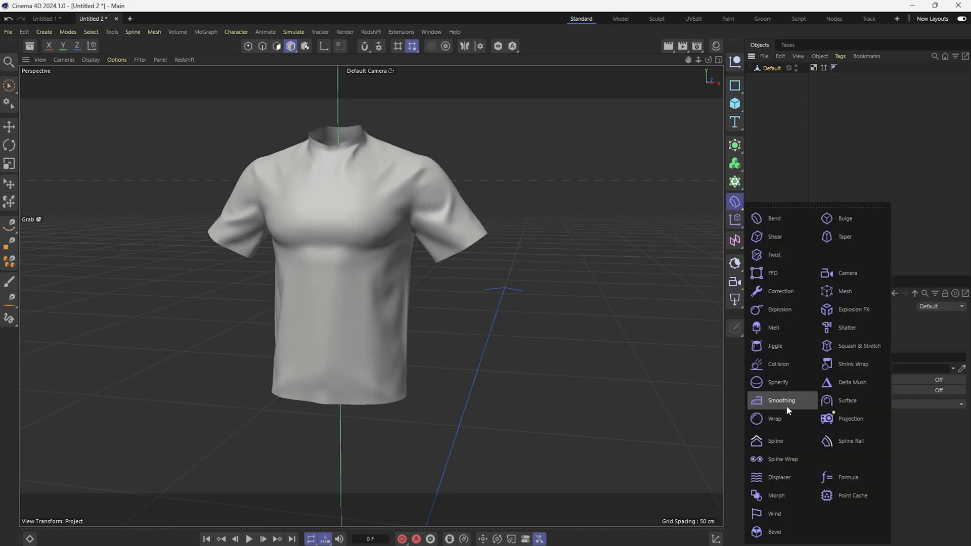
pyautogui.click(781, 400)
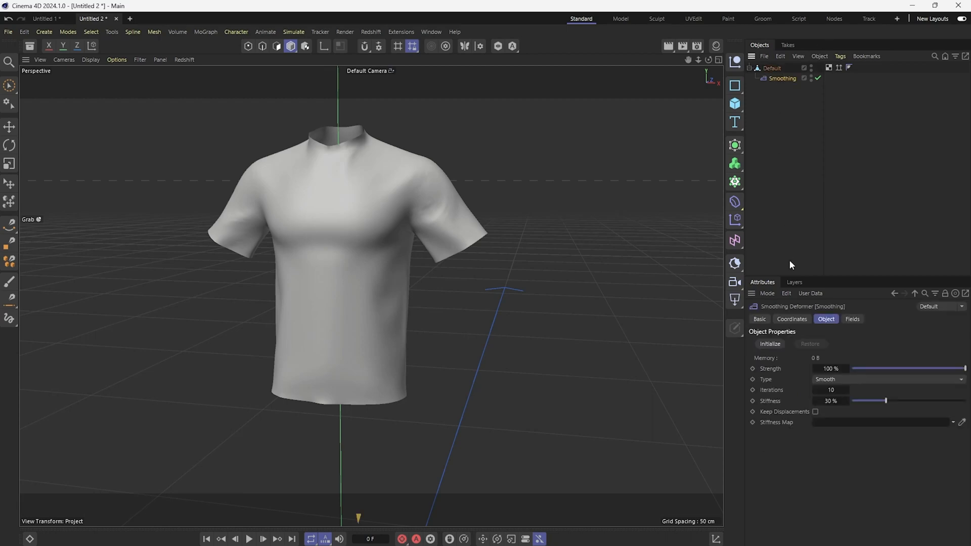
# - Set the T-shirt's deformer to Relax, initialized, 100 iterations, 0% stiffness; reselect the mesh
pyautogui.click(889, 379)
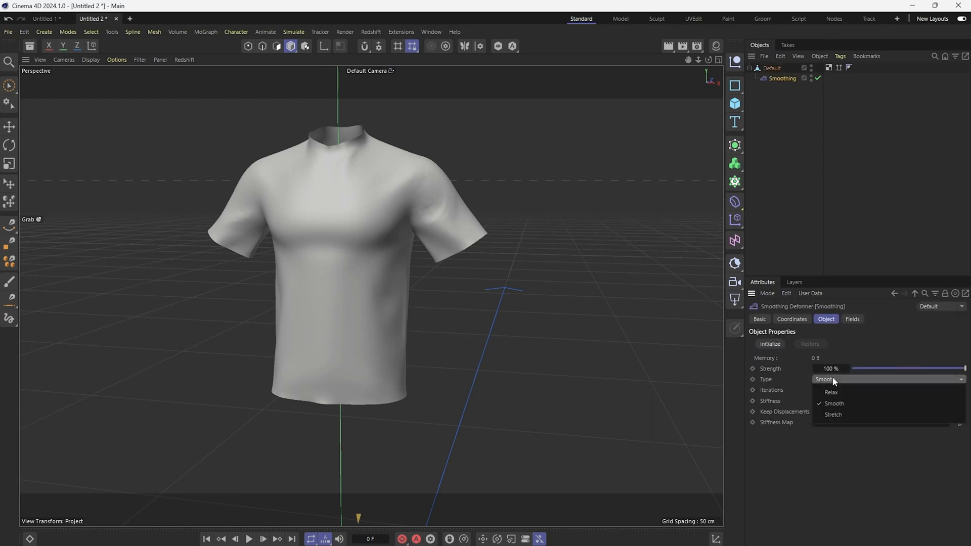
pyautogui.click(831, 392)
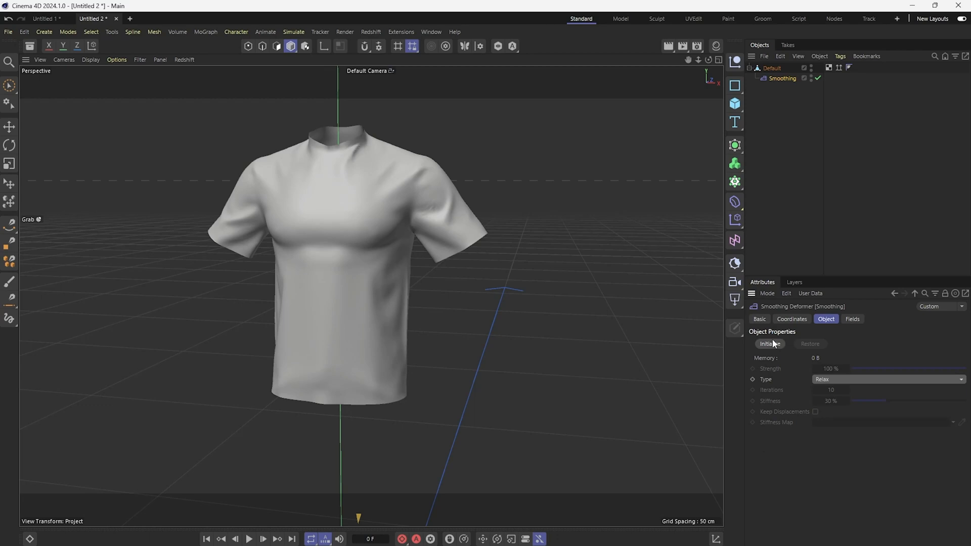
pyautogui.click(769, 344)
pyautogui.write('0')
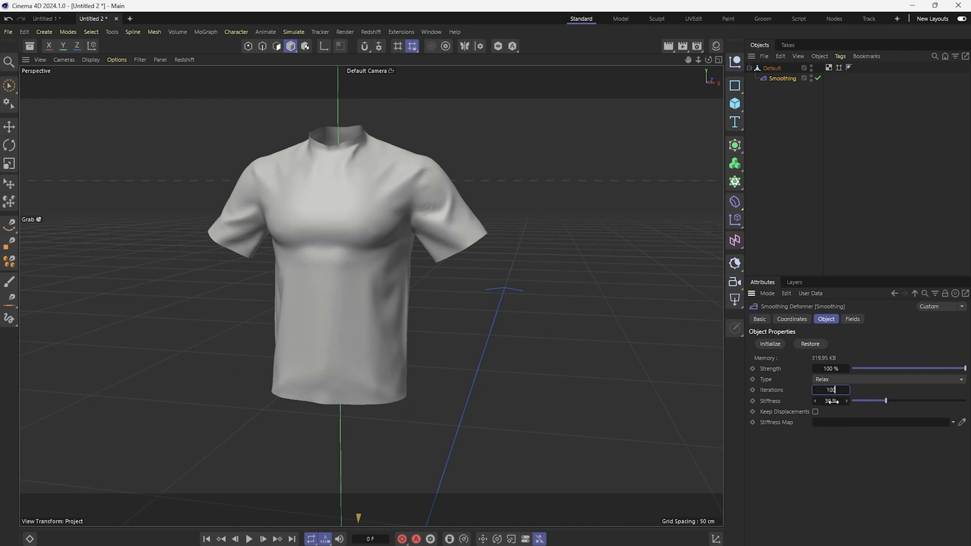
pyautogui.click(830, 400)
pyautogui.write('0')
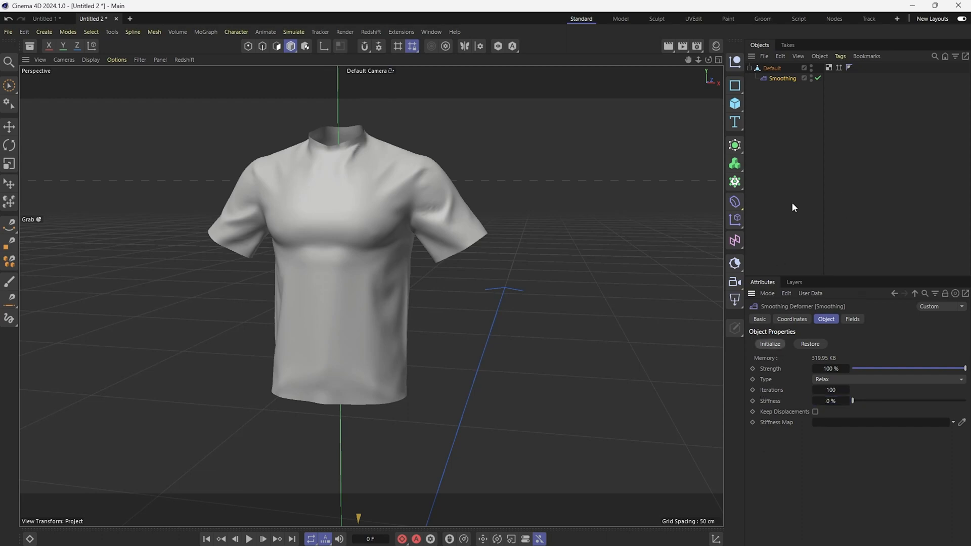
pyautogui.click(772, 67)
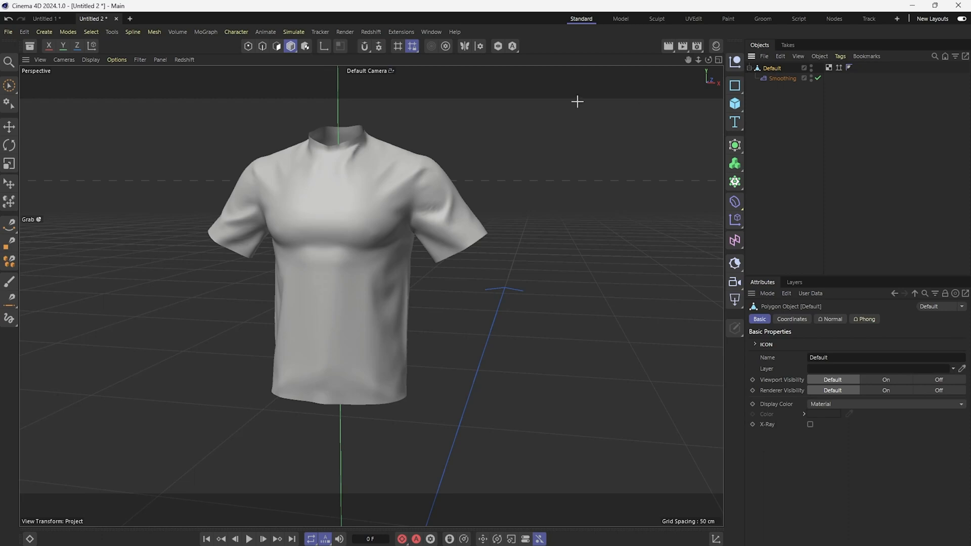
pyautogui.moveTo(154, 31)
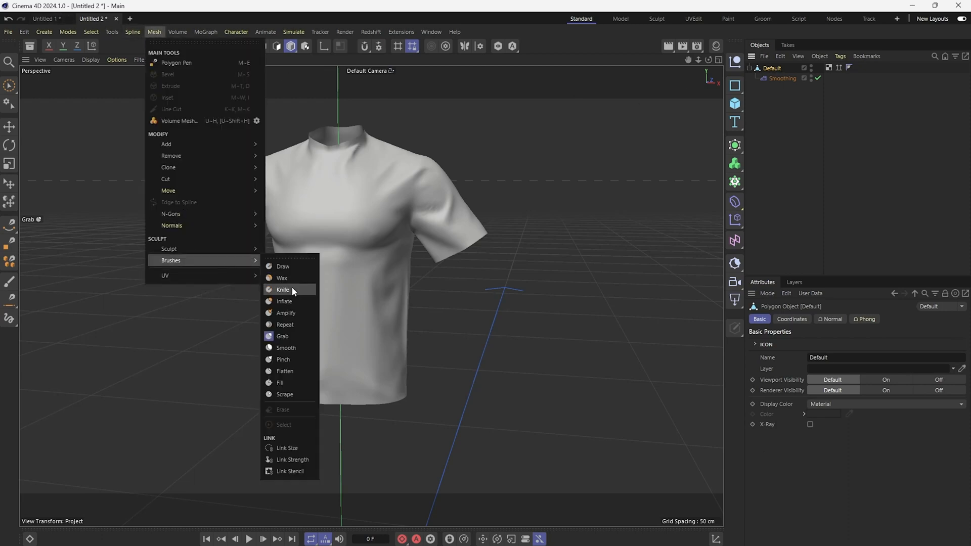
# - Pull wrinkles across the T-shirt's chest and lower torso with the Grab brush at size 87
pyautogui.click(282, 336)
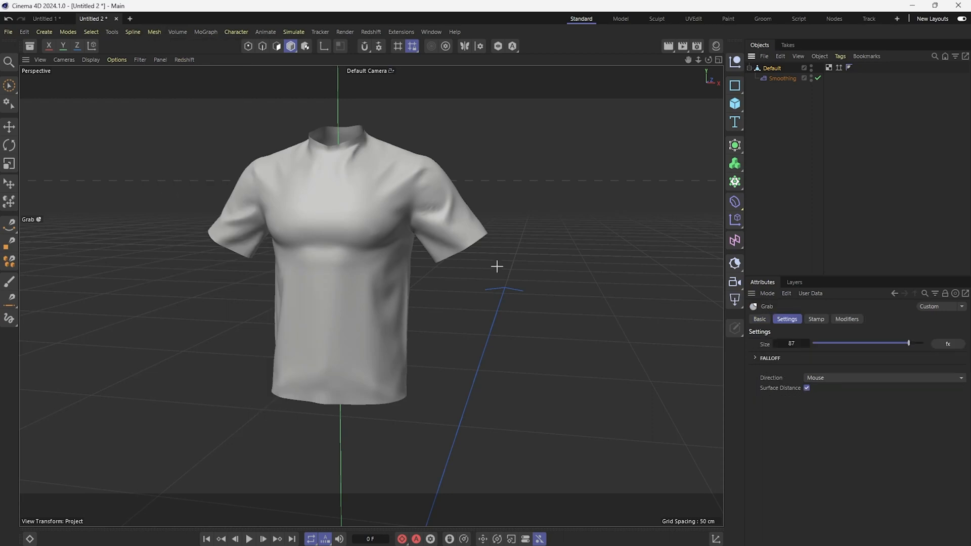
pyautogui.moveTo(344, 279)
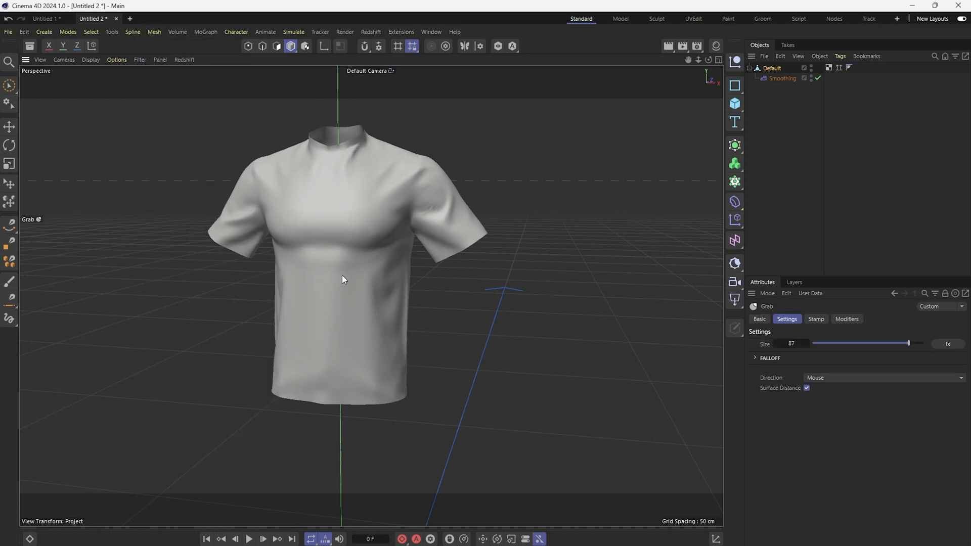
pyautogui.moveTo(338, 275)
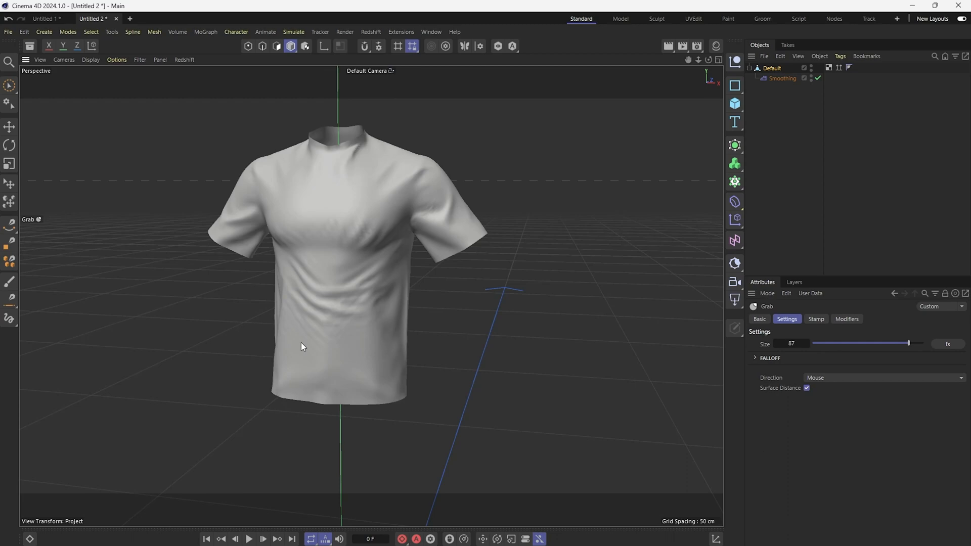
pyautogui.moveTo(364, 344)
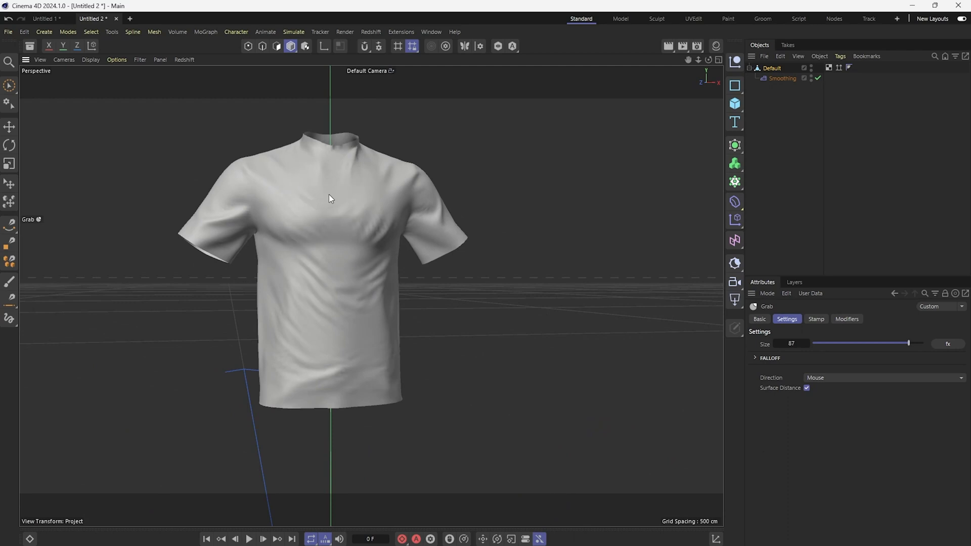
pyautogui.moveTo(372, 172)
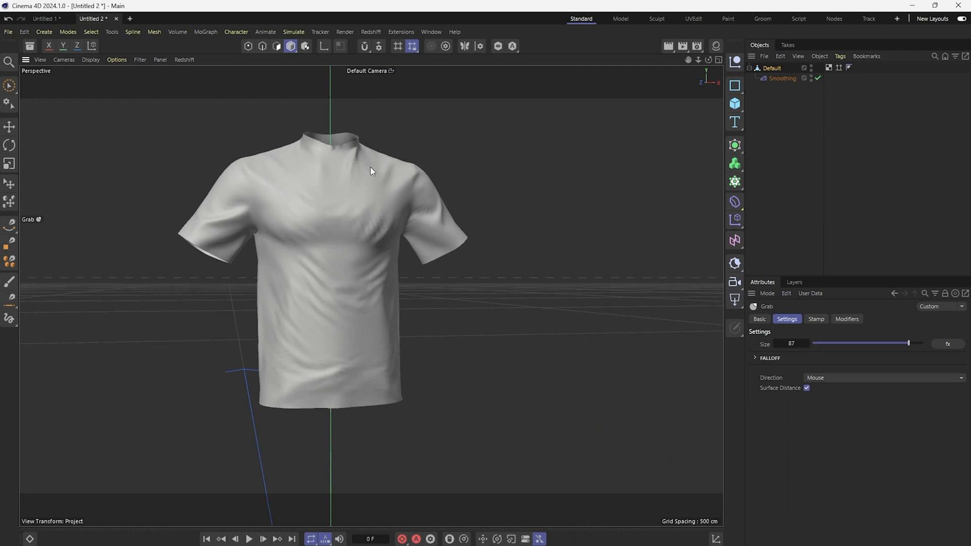